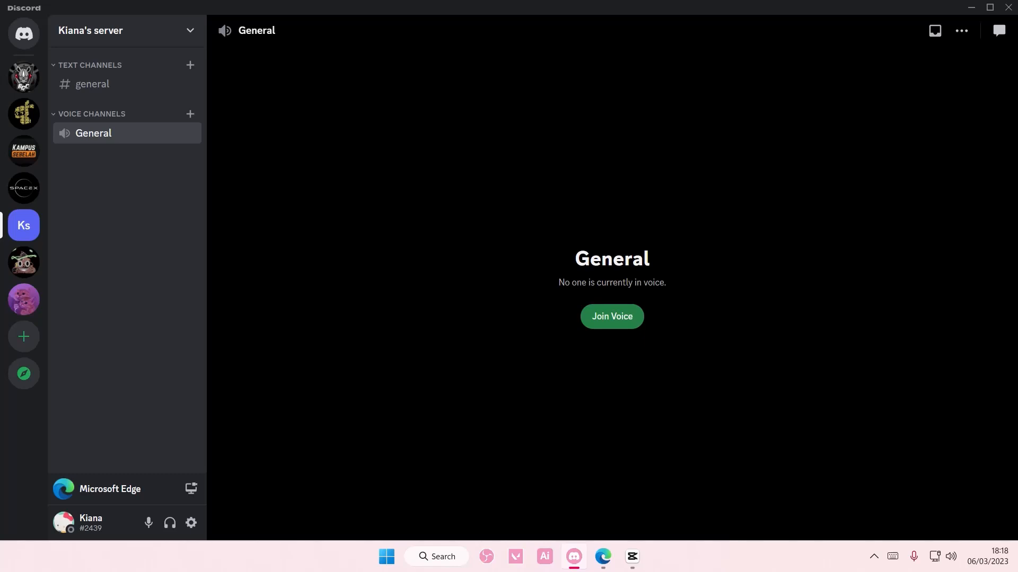
mouse_move(656, 472)
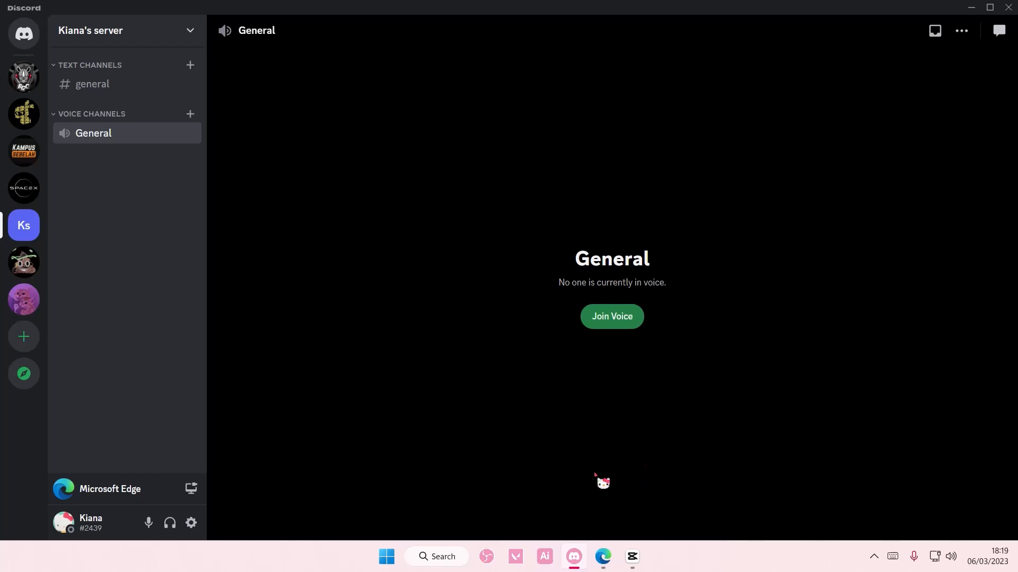
mouse_move(191, 523)
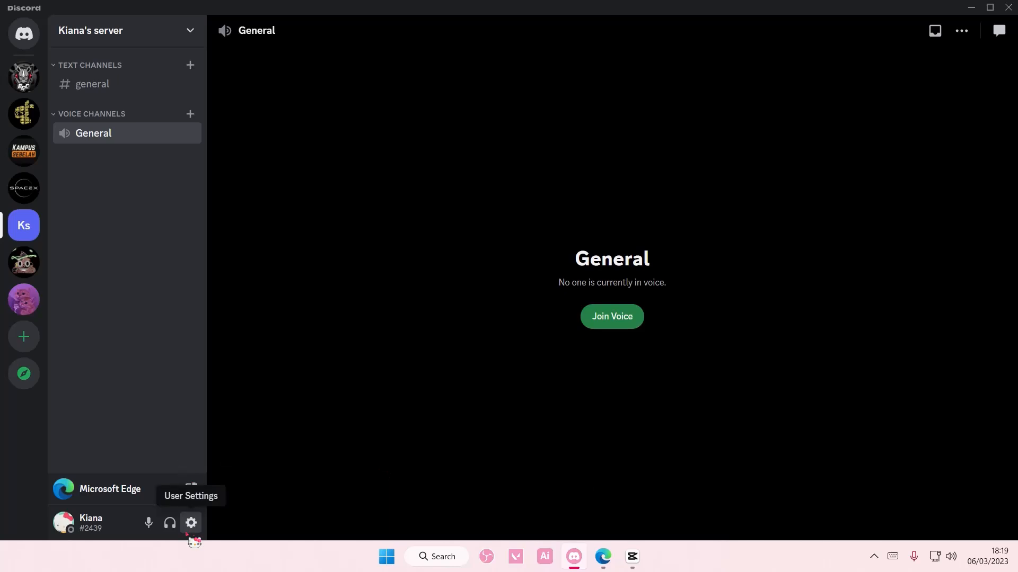
Step: Open the username change form from User Settings and replace Kiana with 'nina'
left_click(190, 522)
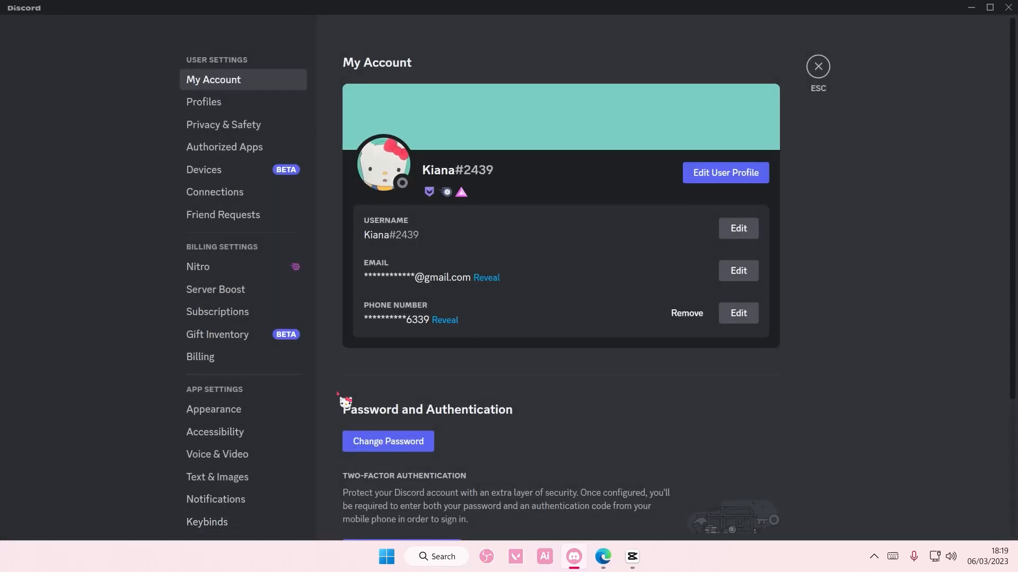
left_click(737, 228)
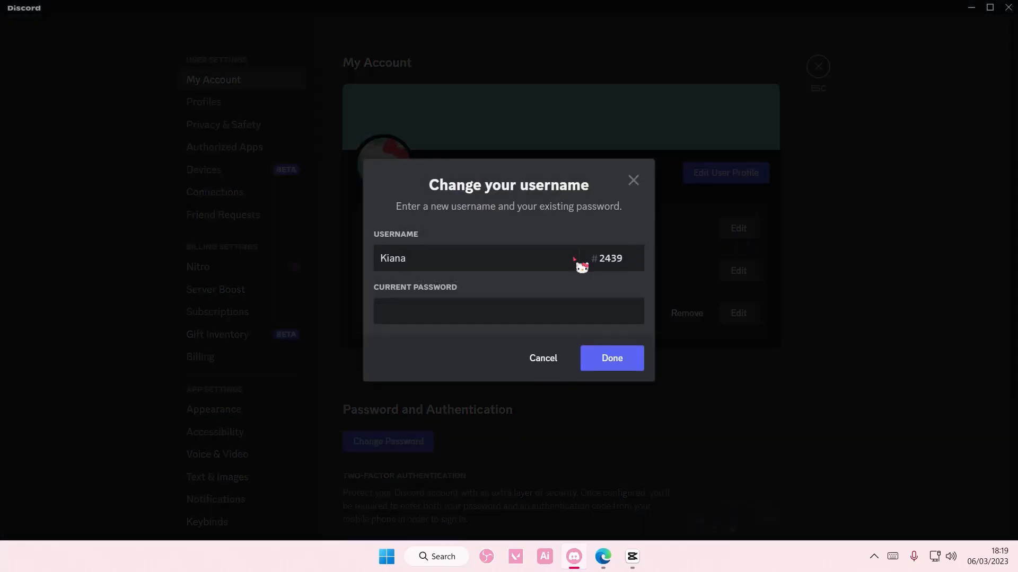
double_click(392, 258)
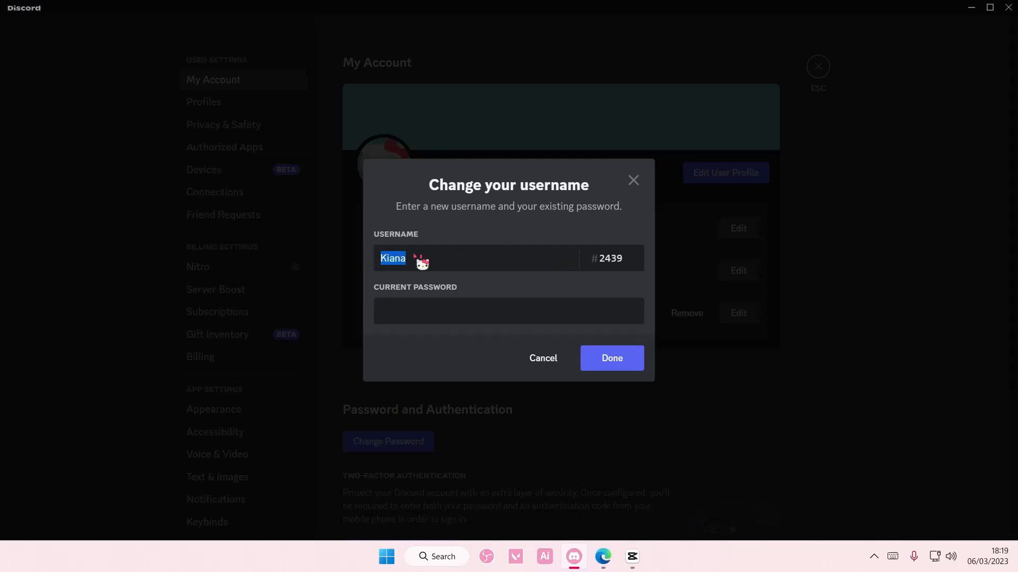
type("nina")
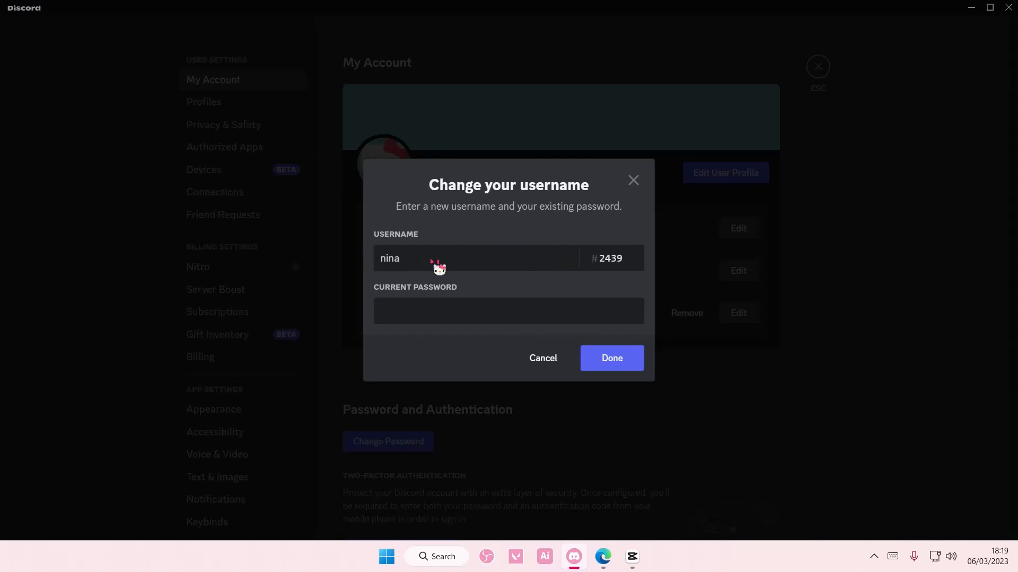
Step: Replace the #2439 tag with 1313, focus Current Password, then cancel the change
double_click(609, 259)
type("1313")
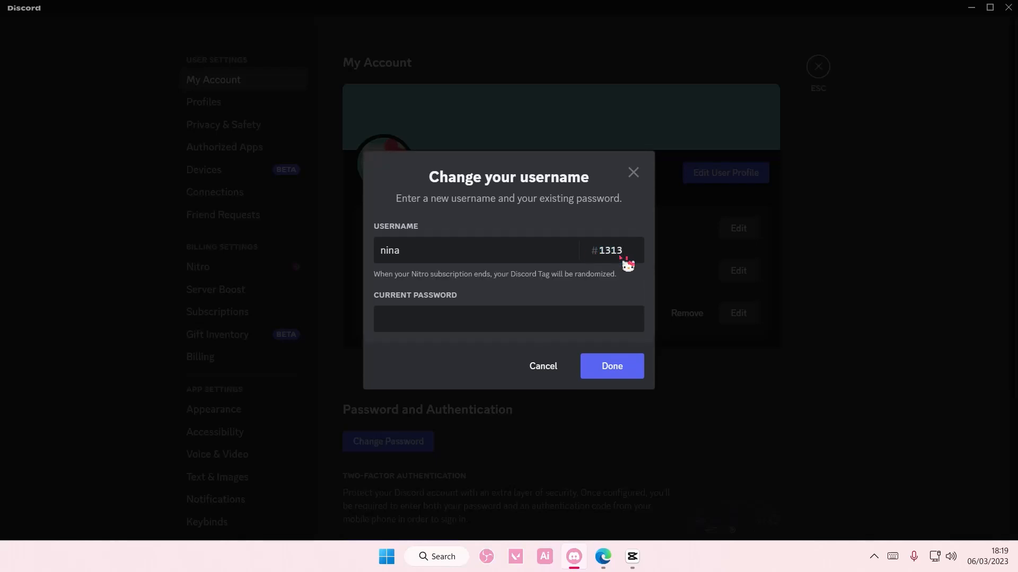
mouse_move(449, 297)
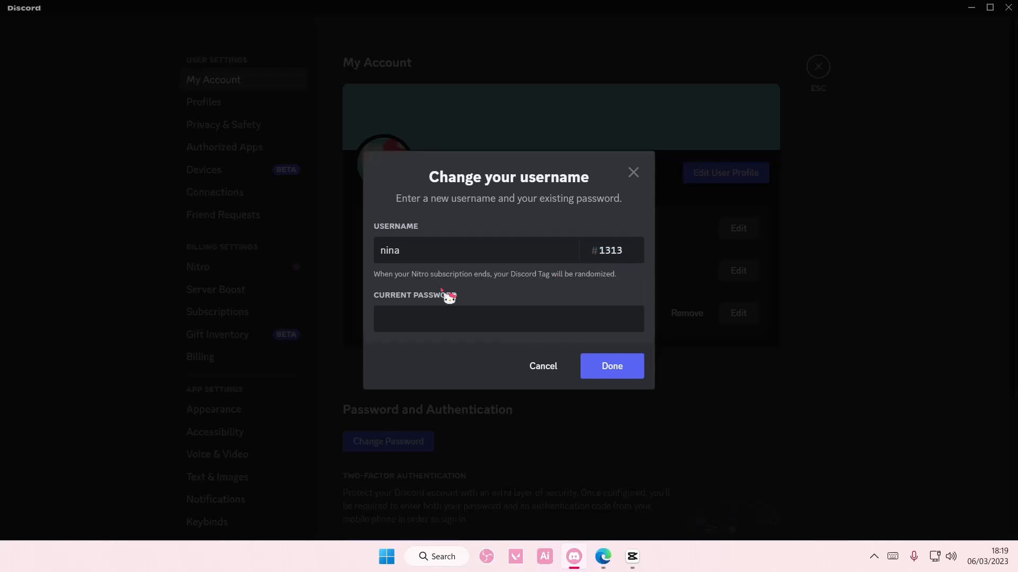
mouse_move(522, 290)
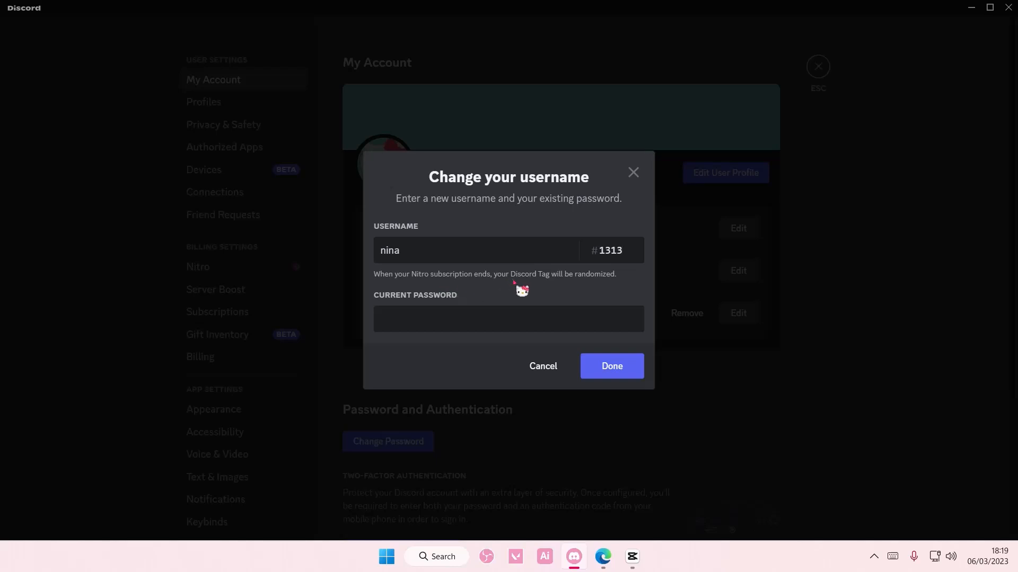
mouse_move(556, 291)
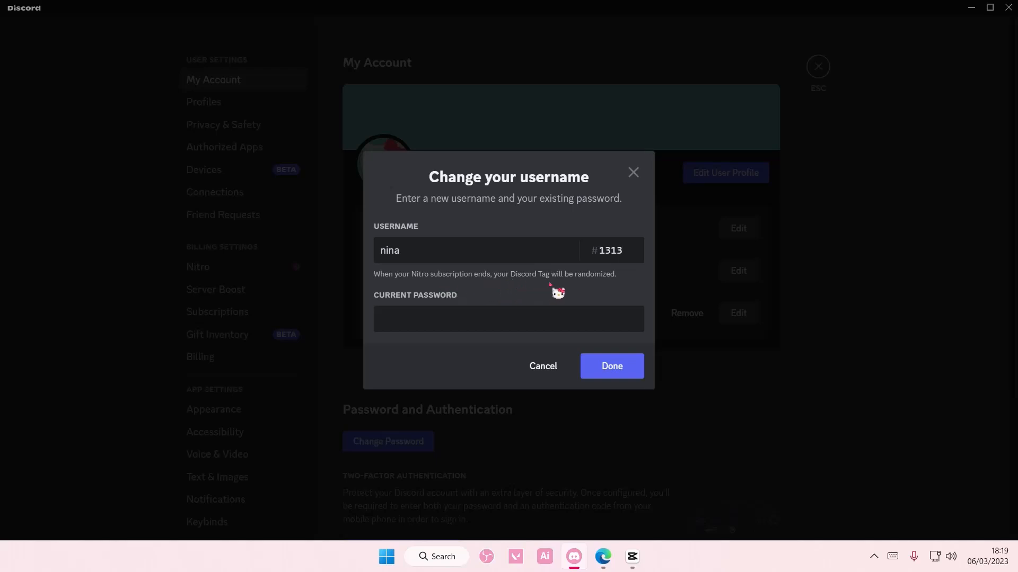
mouse_move(613, 295)
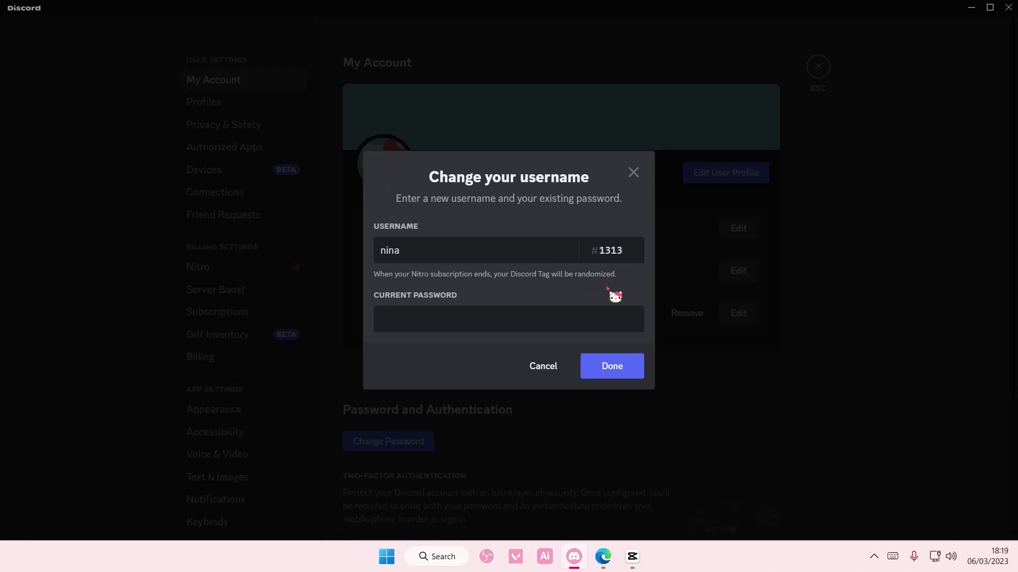
left_click(508, 319)
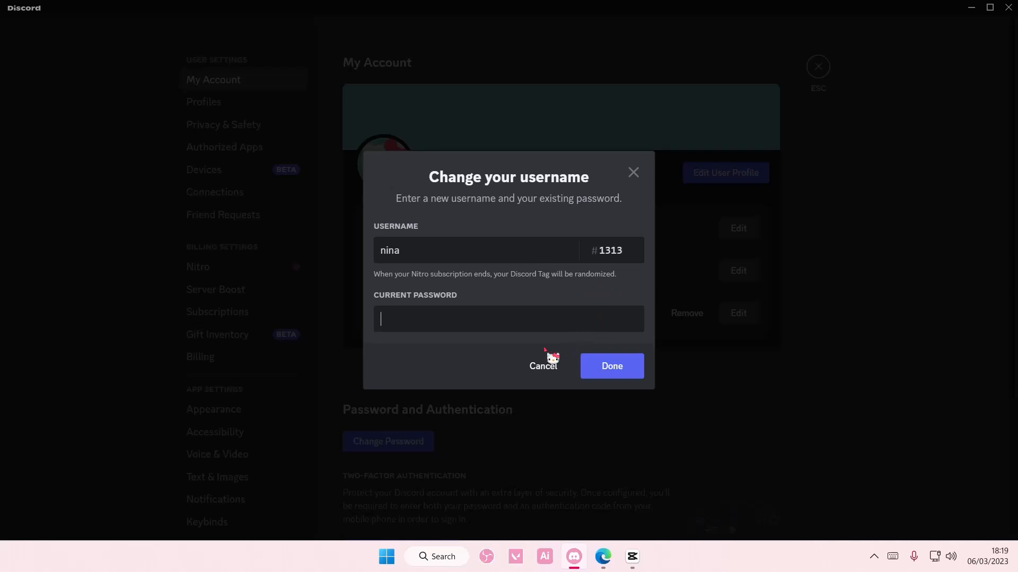
left_click(543, 366)
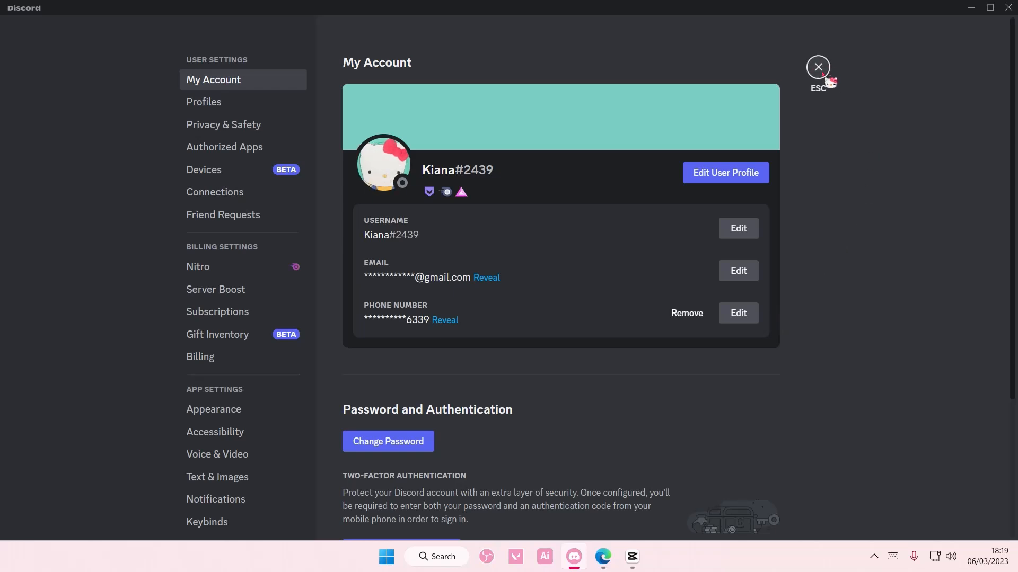
left_click(817, 67)
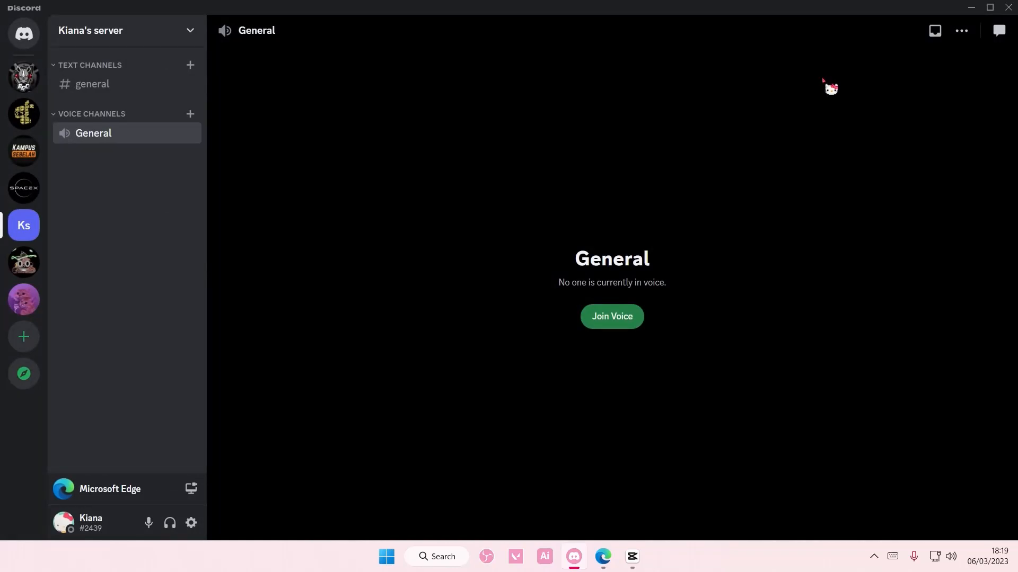
mouse_move(512, 406)
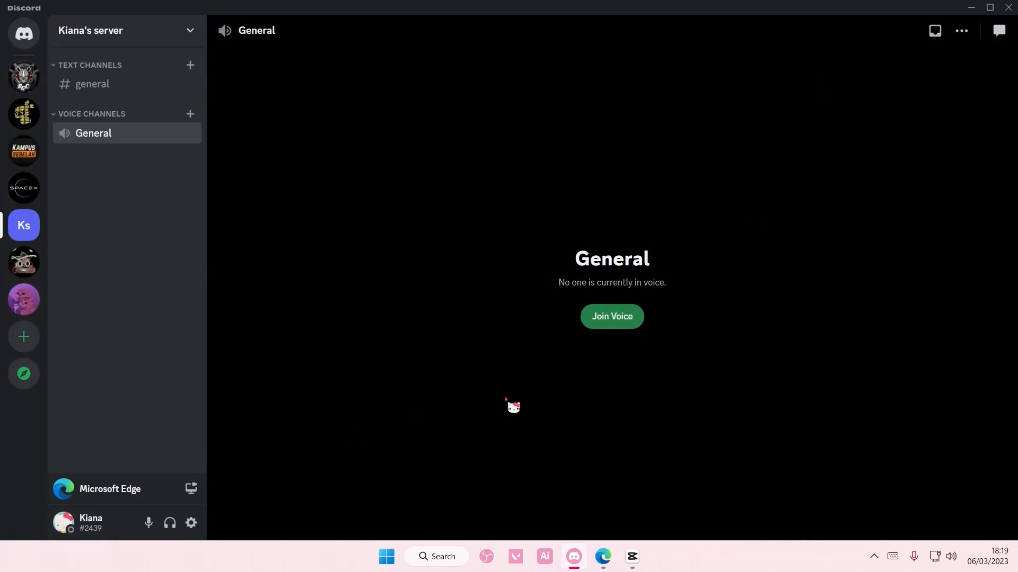
left_click(64, 523)
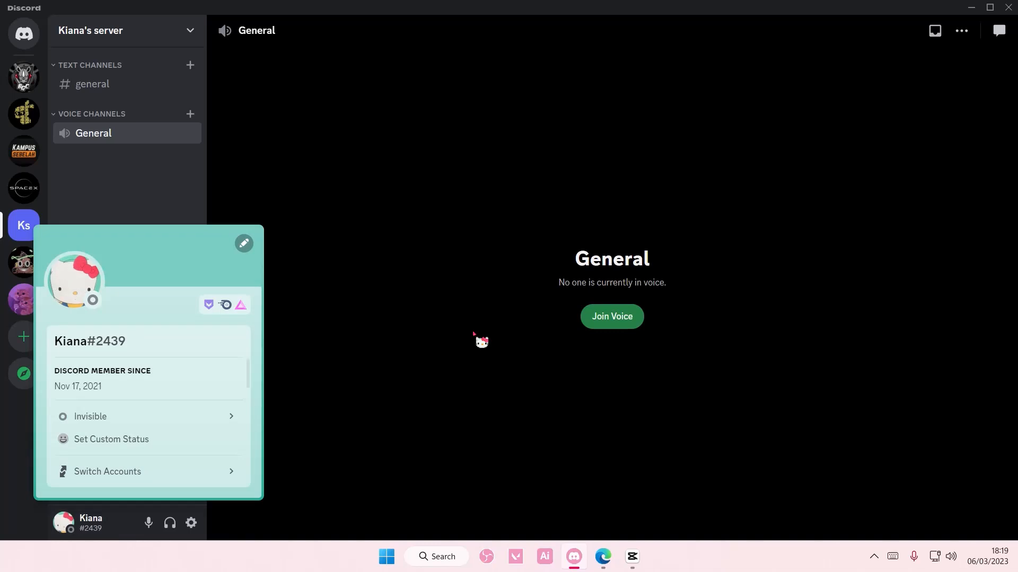